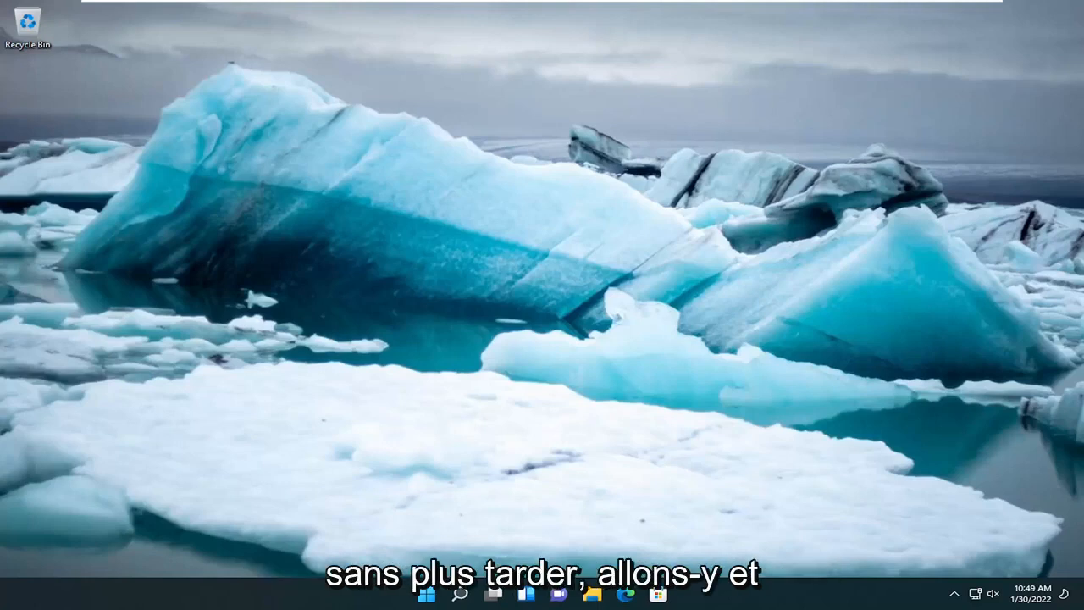
# Search the taskbar for 'regedit' and launch Registry Editor
pyautogui.click(460, 592)
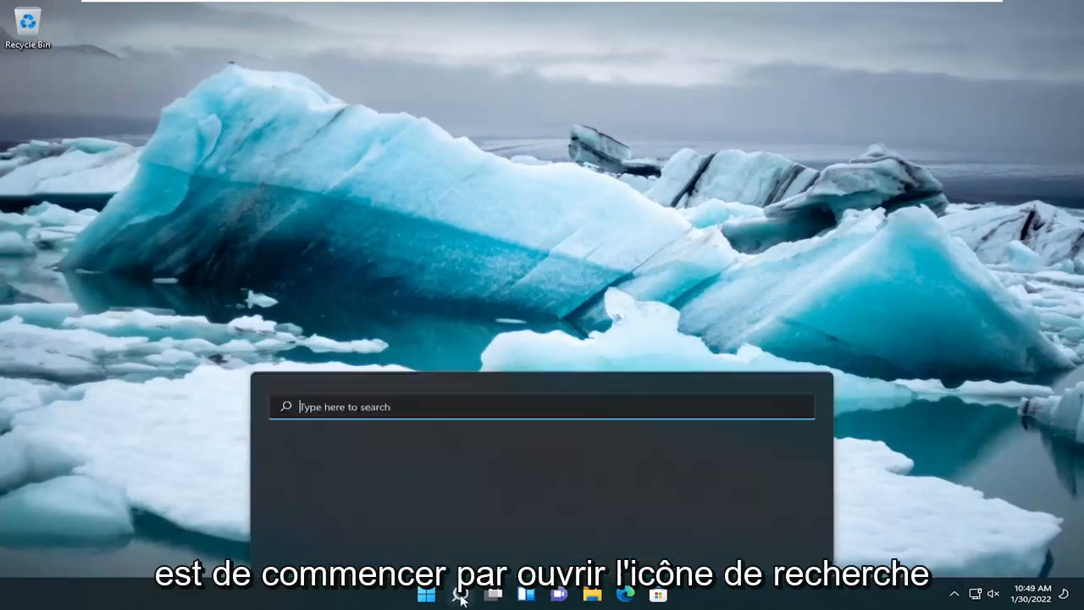
pyautogui.write('registry Editor')
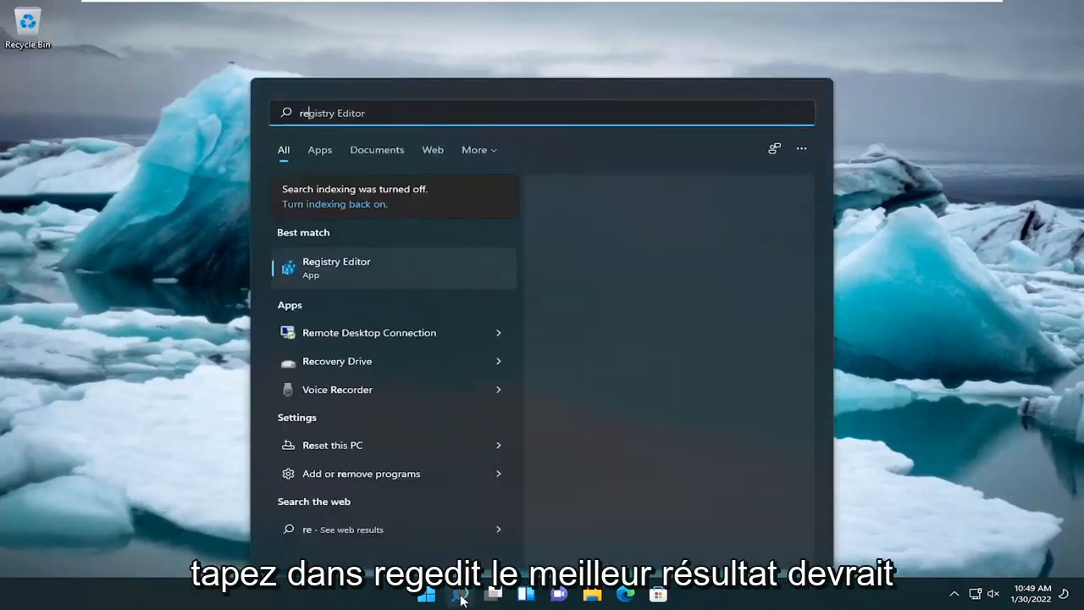
pyautogui.write('regedit')
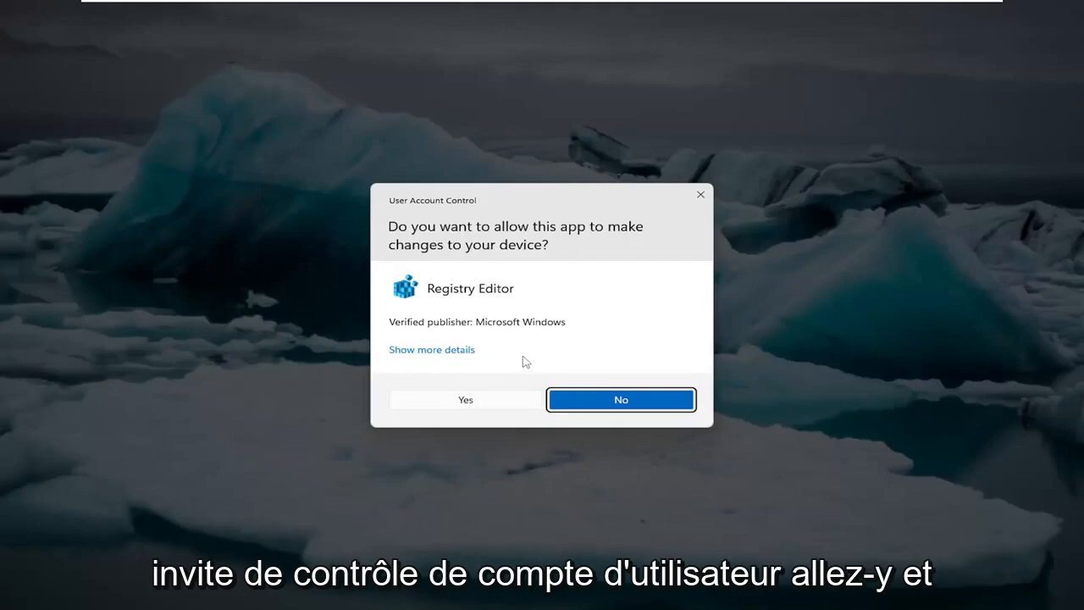
# Approve the UAC prompt, collapse HKEY_LOCAL_MACHINE, and preview File > Export without saving
pyautogui.click(464, 399)
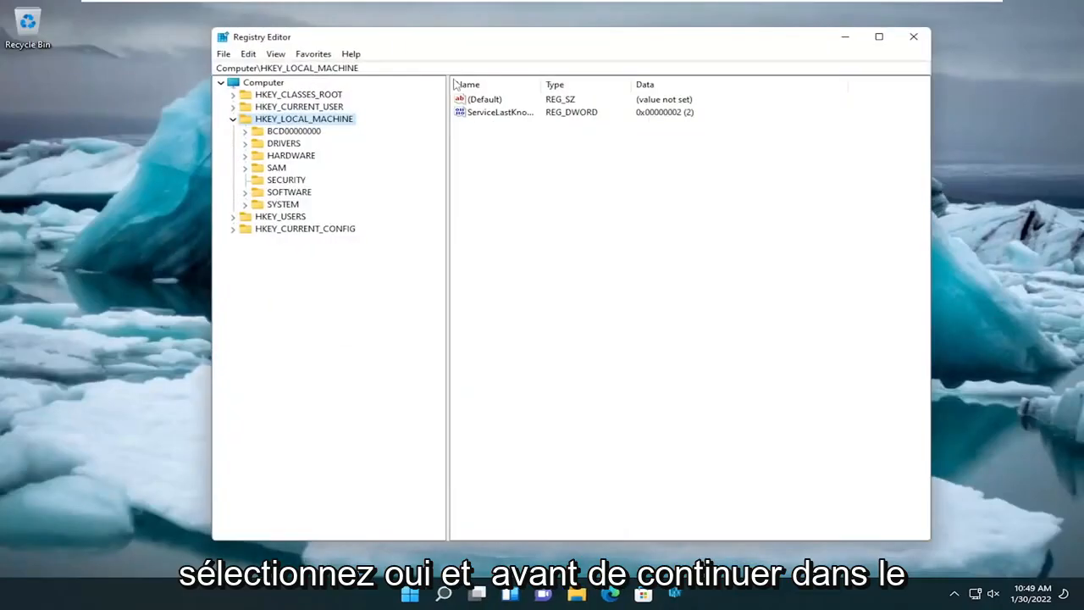
pyautogui.click(232, 119)
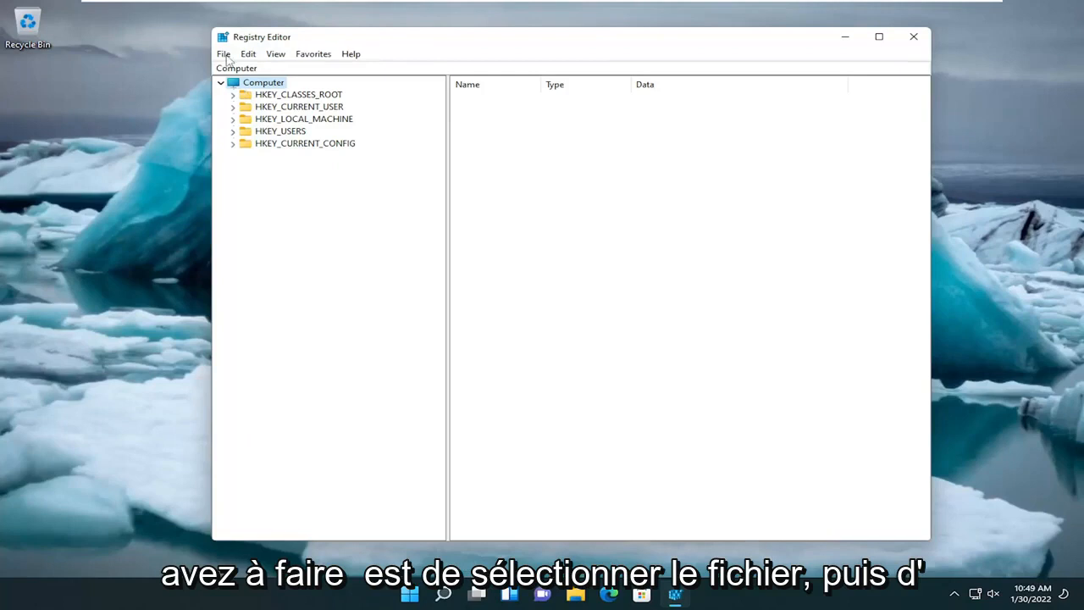
pyautogui.click(224, 54)
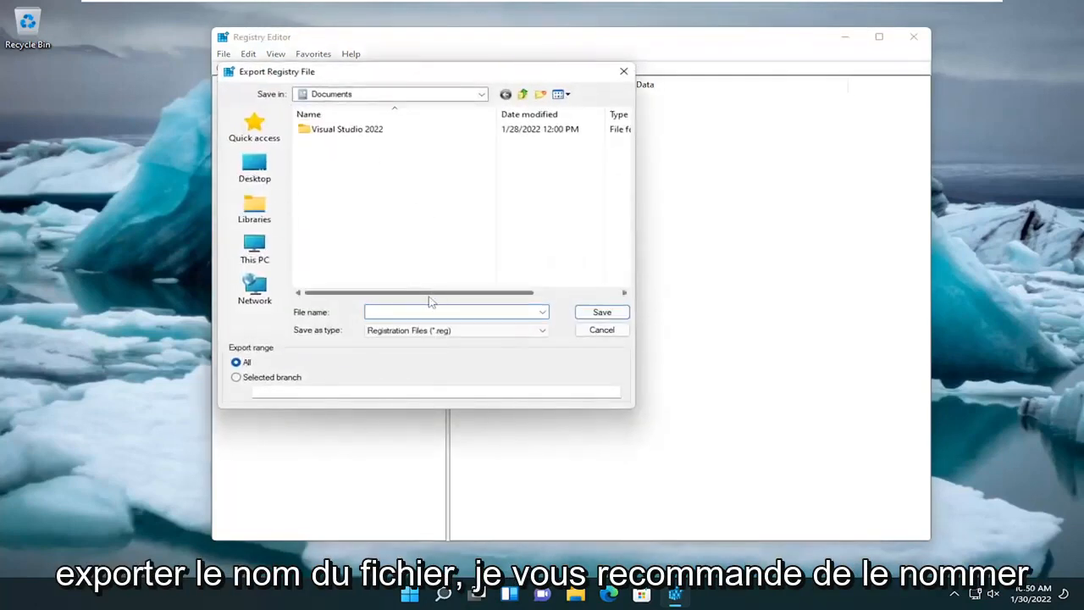
pyautogui.click(449, 312)
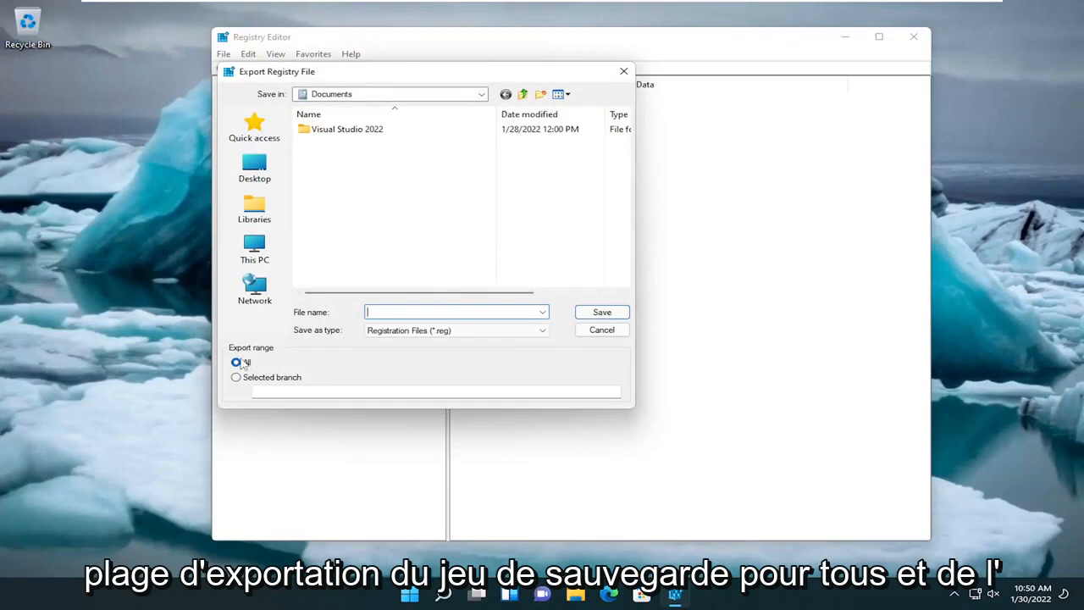
pyautogui.moveTo(255, 165)
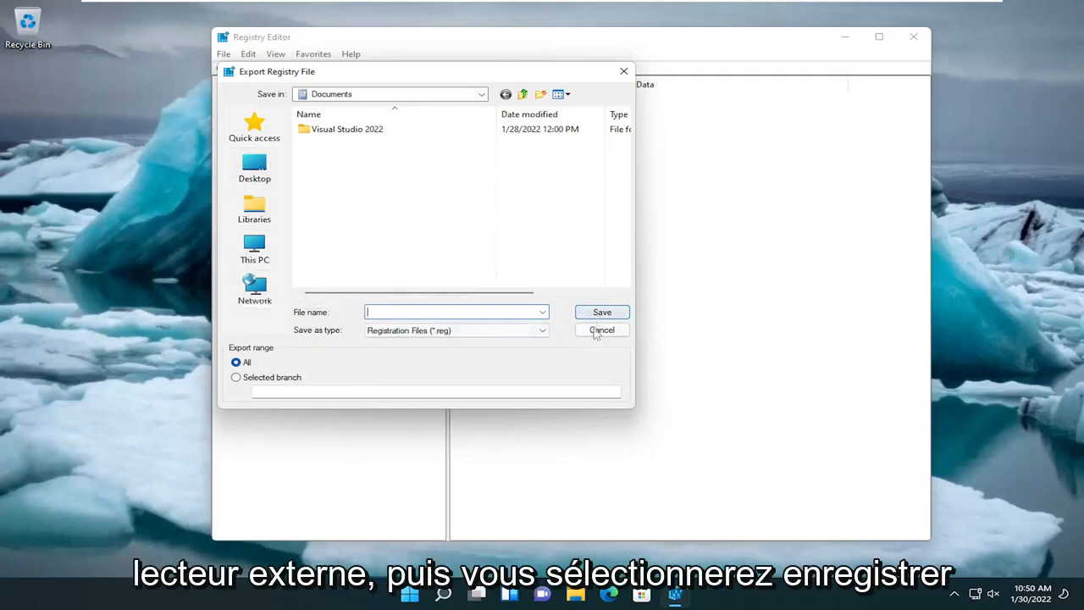
pyautogui.click(601, 329)
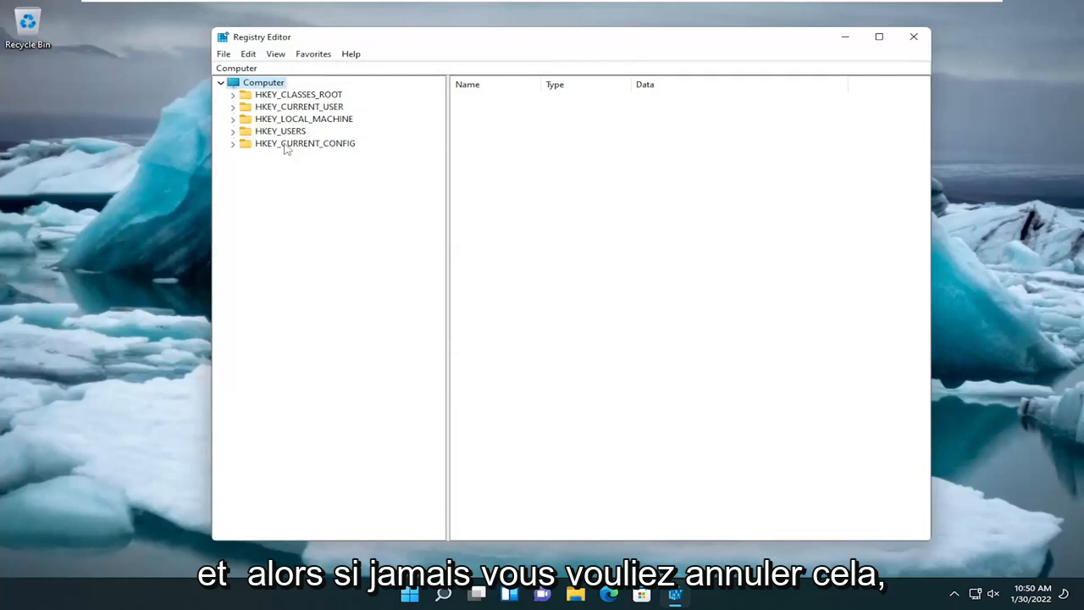
# Preview the File > Import window and cancel without importing anything
pyautogui.click(223, 53)
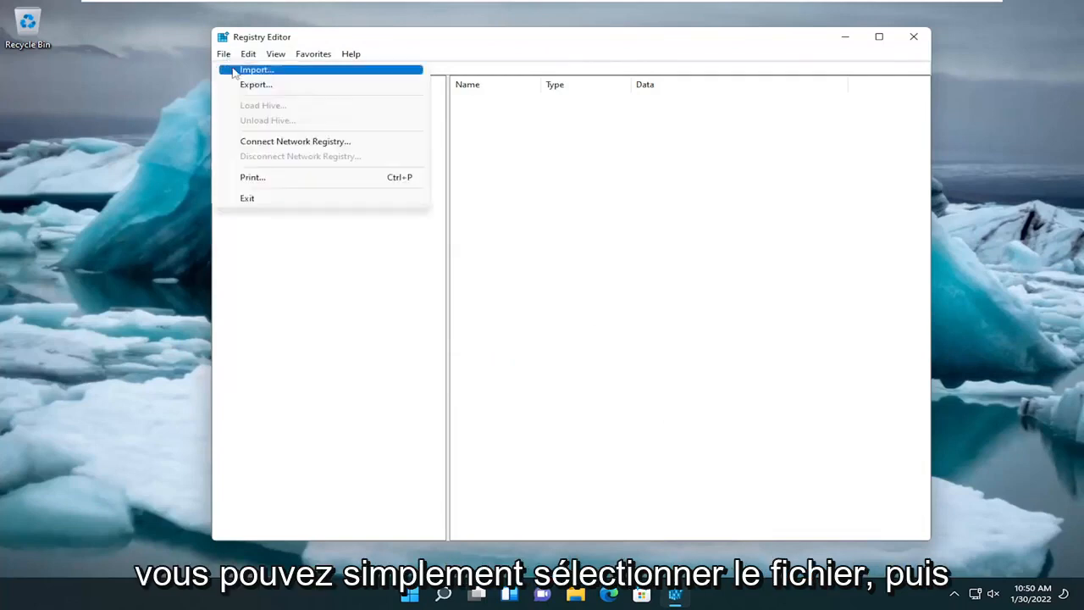
pyautogui.click(256, 70)
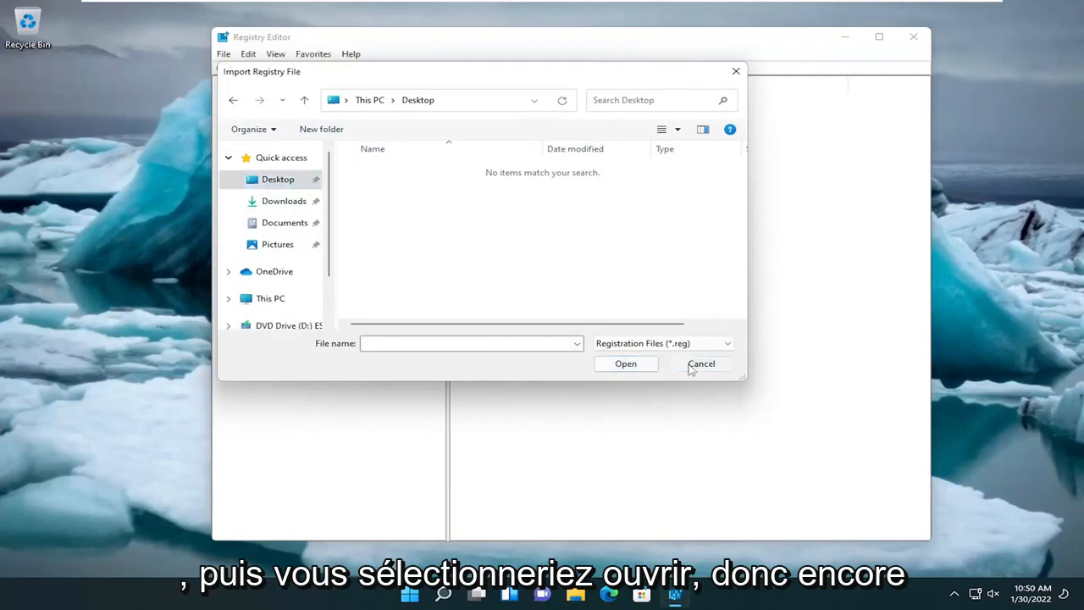
pyautogui.click(701, 363)
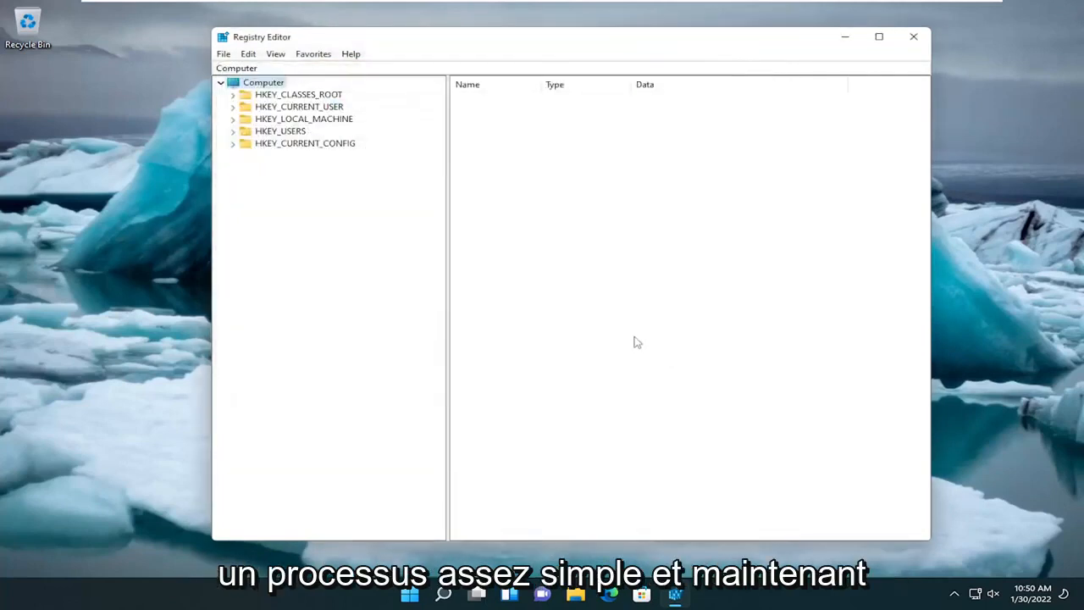
pyautogui.moveTo(595, 311)
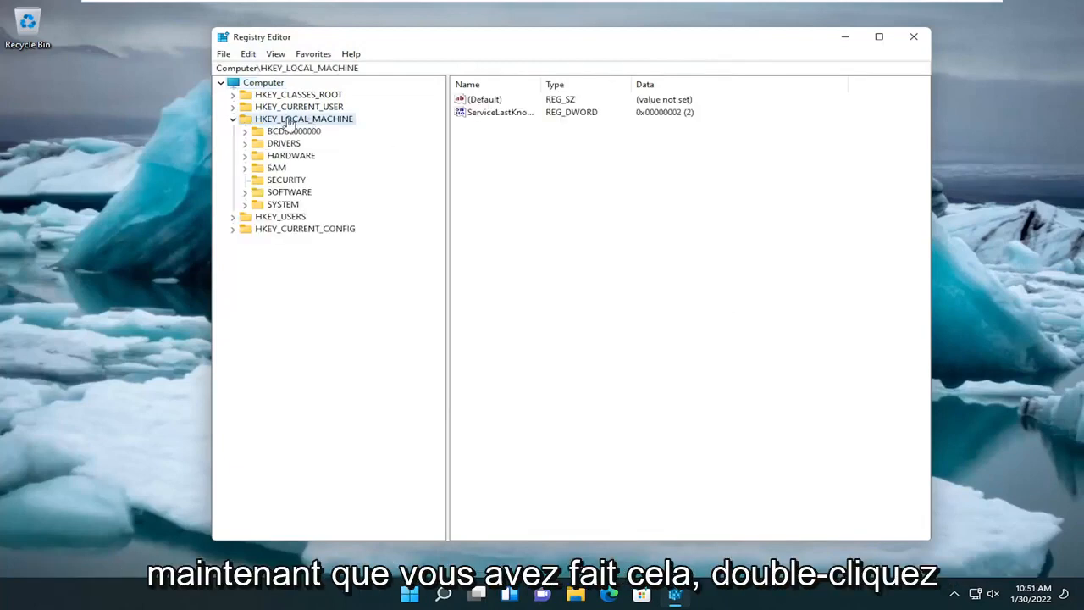
# Expand HKEY_LOCAL_MACHINE > SOFTWARE > Policies > Microsoft and select the Windows key
pyautogui.doubleClick(288, 192)
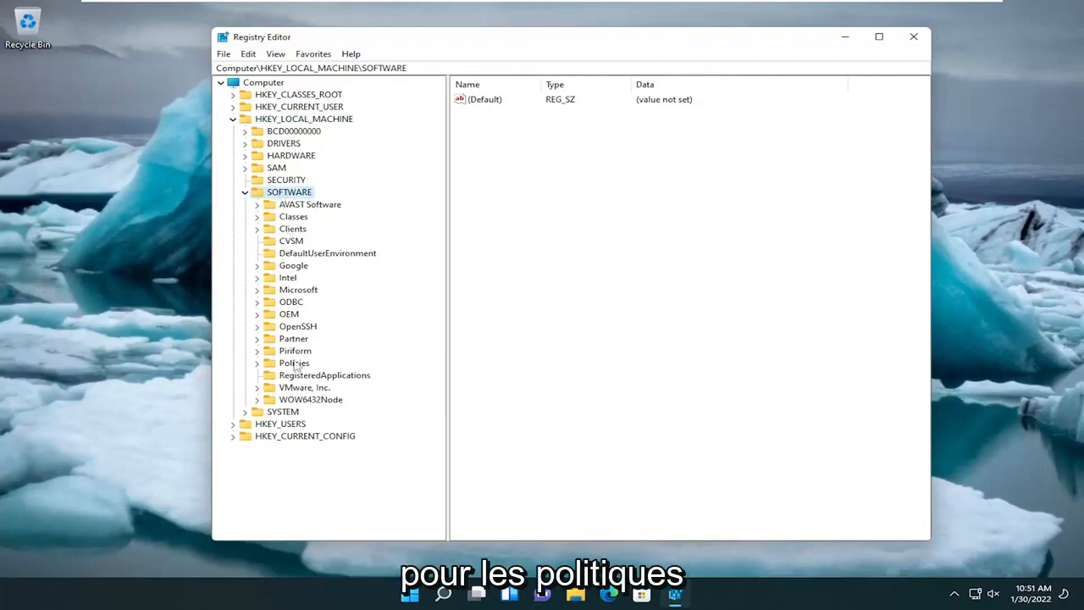
pyautogui.click(294, 363)
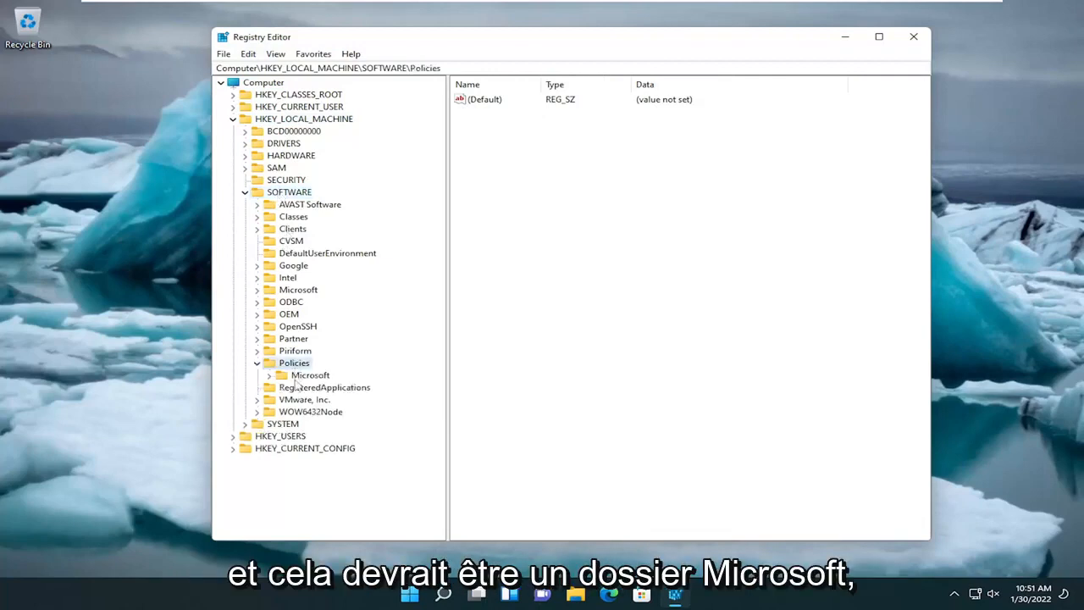
pyautogui.doubleClick(310, 374)
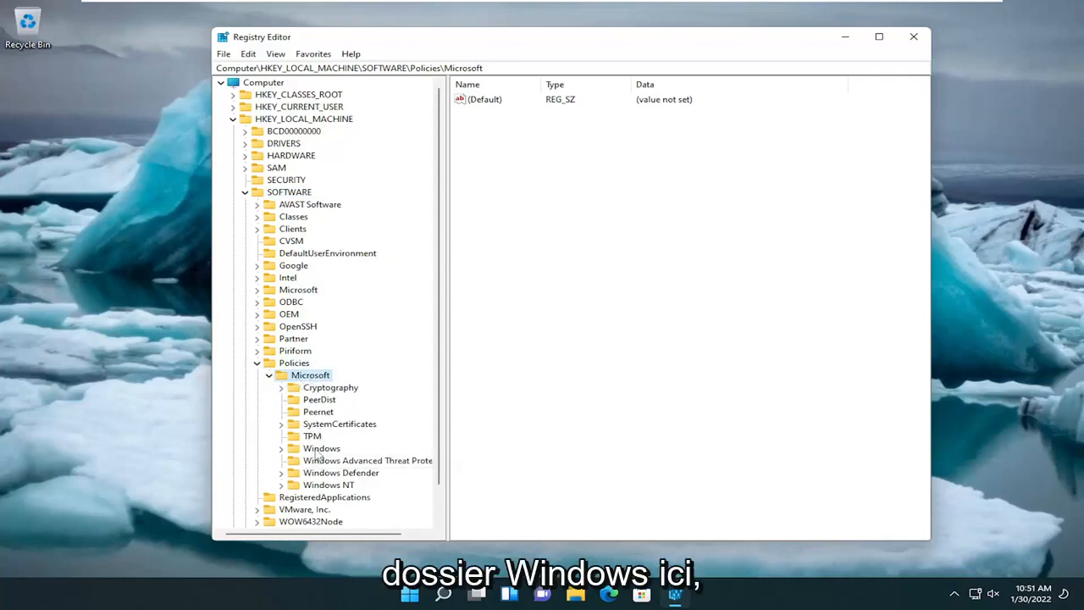
pyautogui.doubleClick(321, 448)
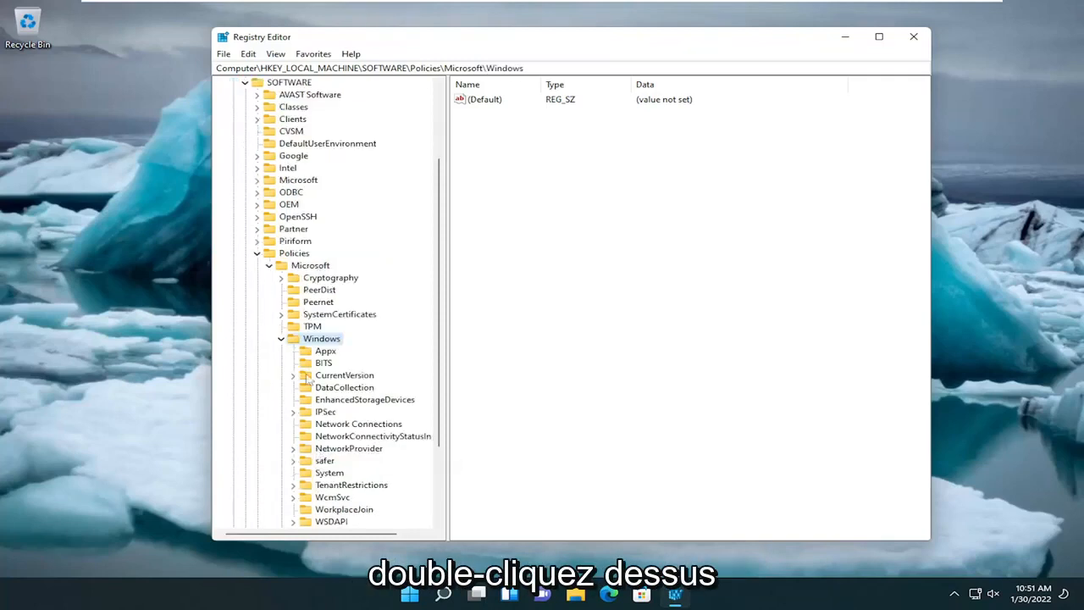
pyautogui.click(322, 337)
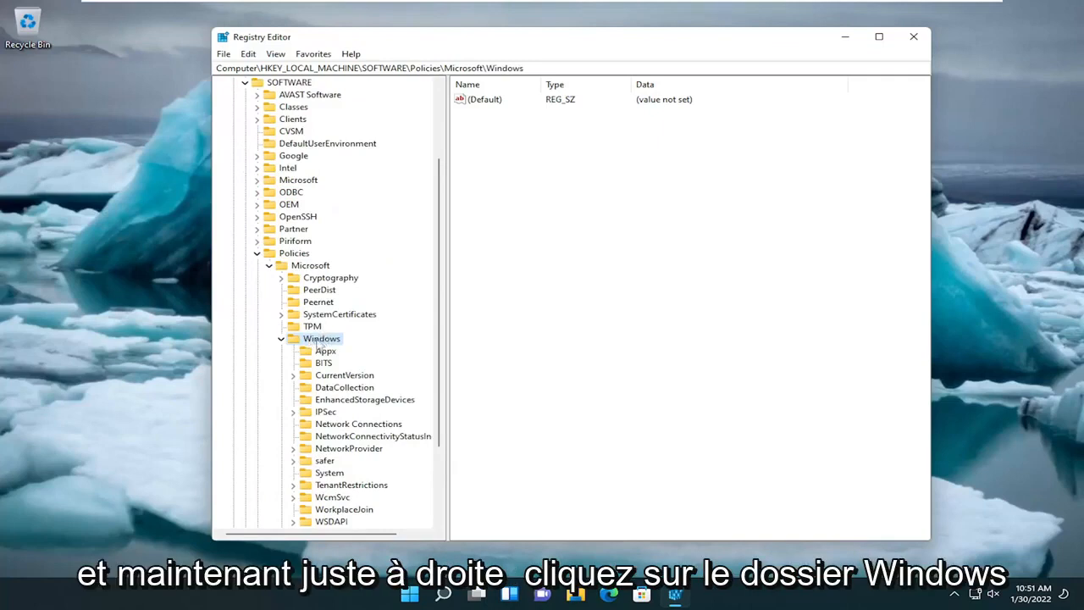
# Add a new subkey under the Windows key and start naming it 'Windows Search'
pyautogui.rightClick(321, 338)
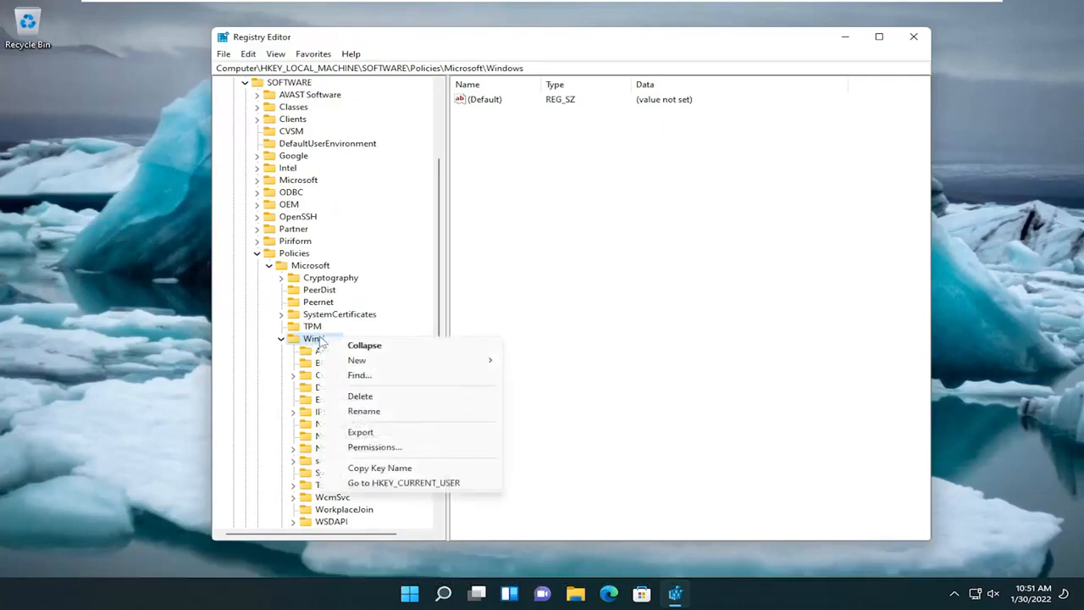
pyautogui.moveTo(359, 375)
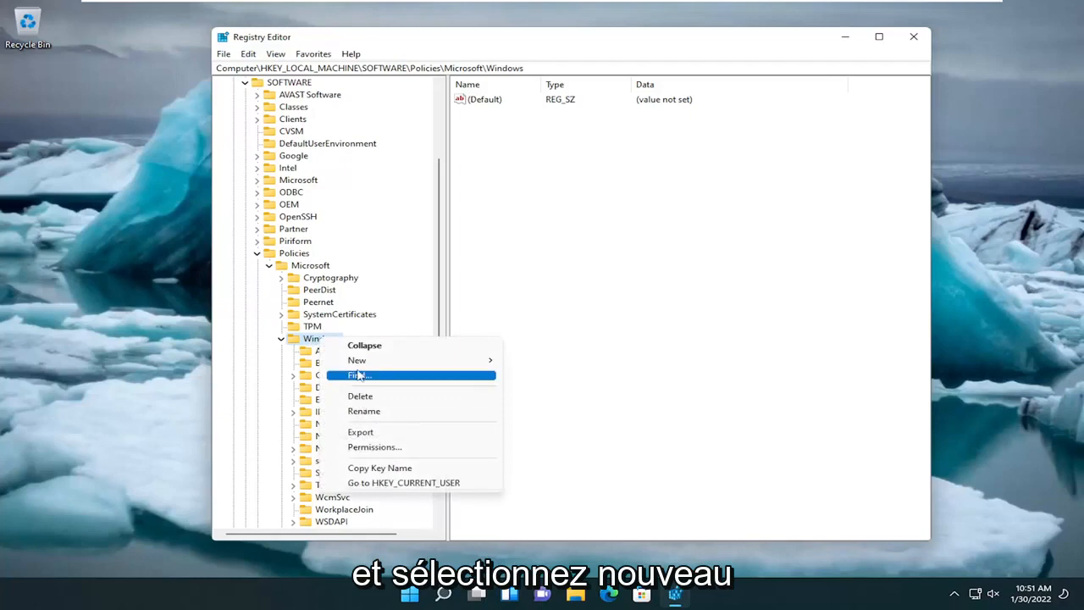
pyautogui.click(357, 360)
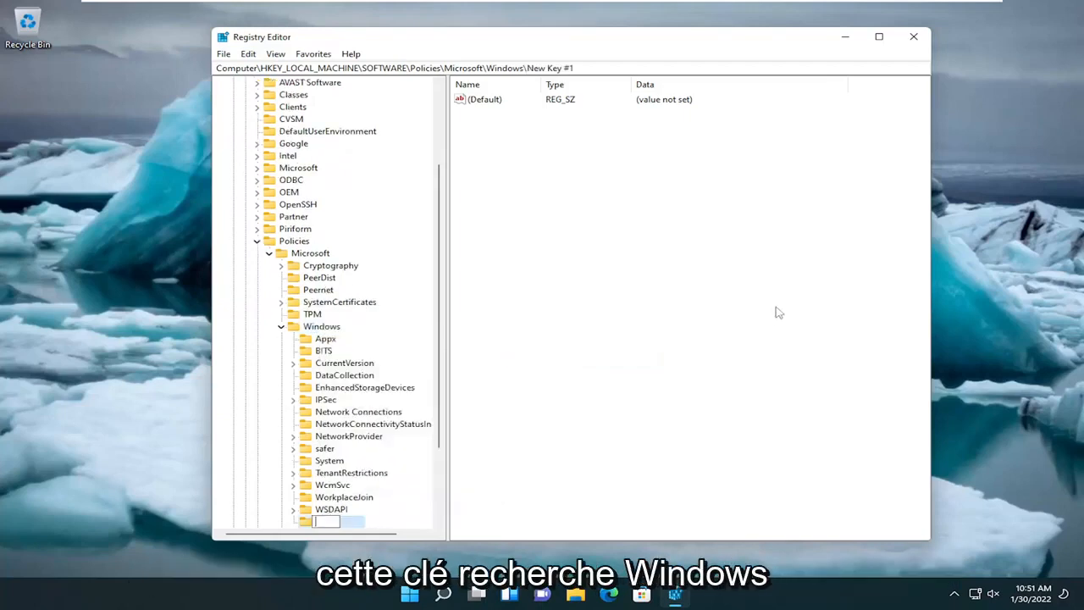
pyautogui.write('Windows Swe')
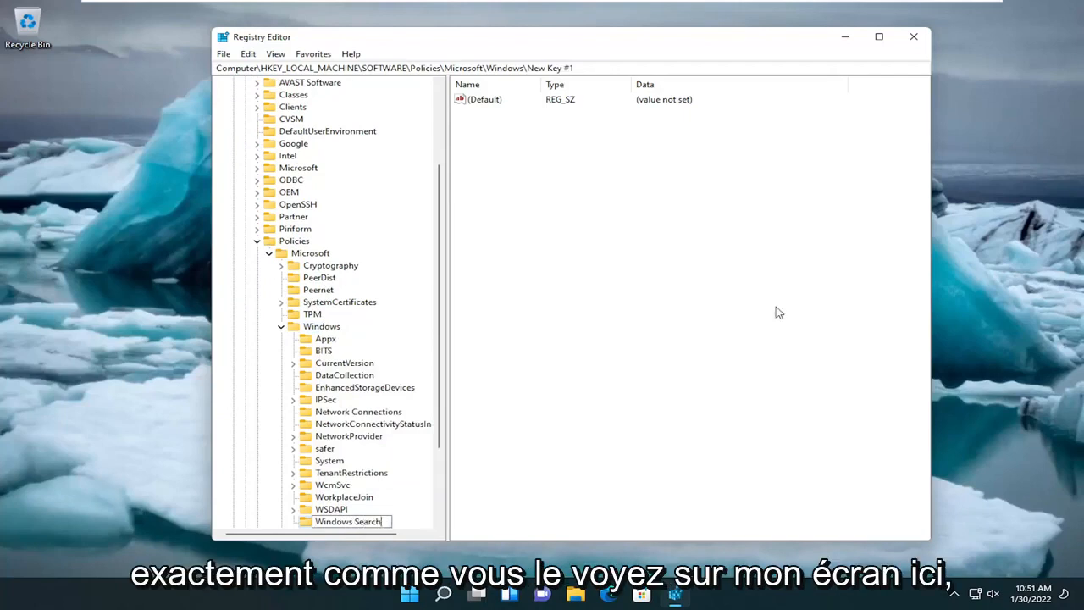
pyautogui.moveTo(542, 451)
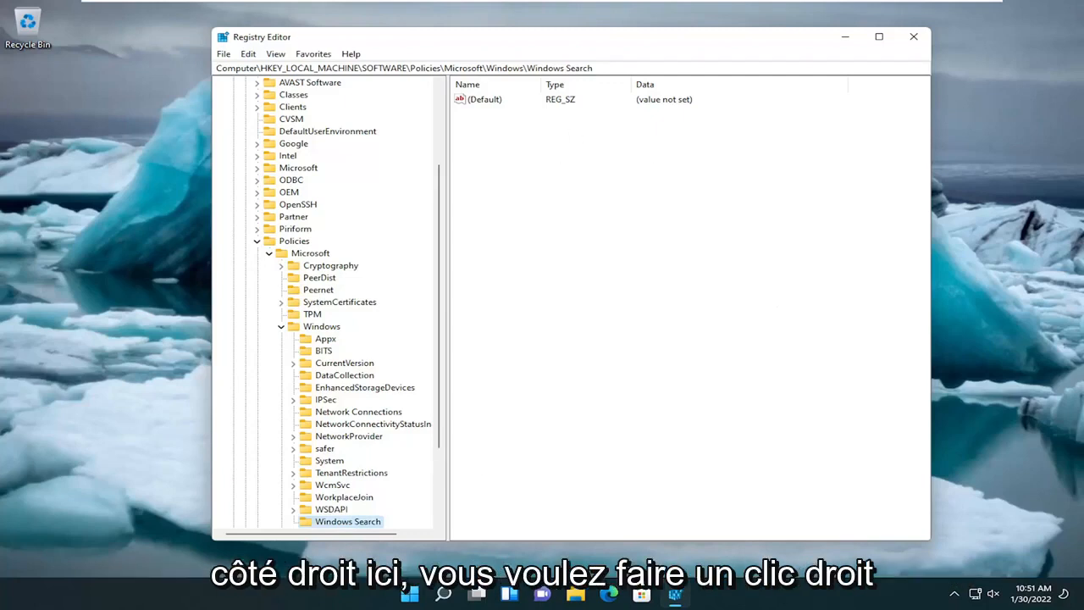
# Create a DWORD (32-bit) value named PreventUsingAdvancedIndexingOptions in Windows Search
pyautogui.rightClick(584, 203)
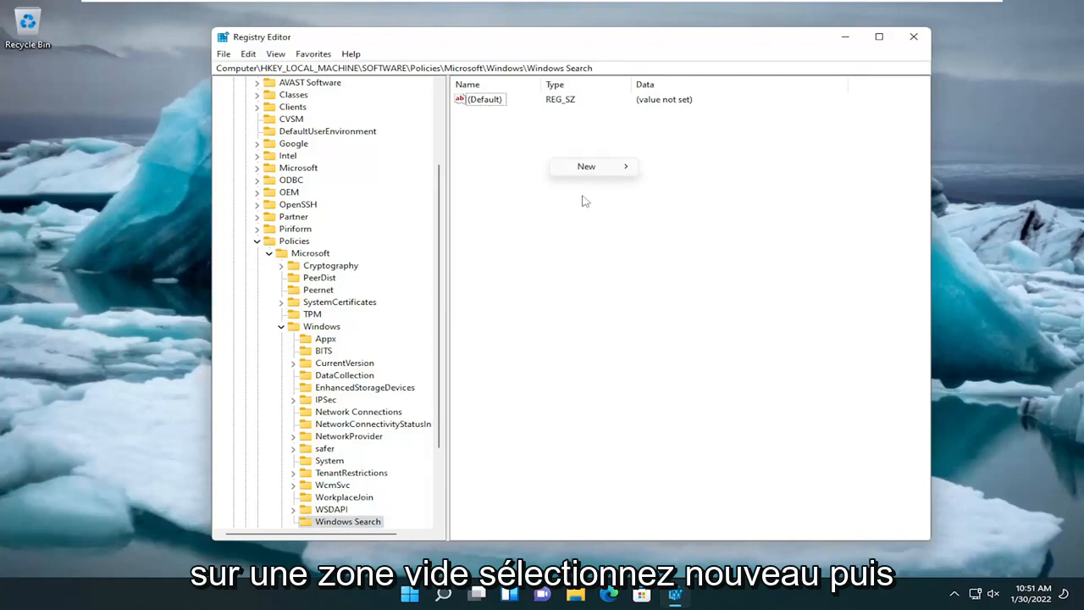
pyautogui.click(708, 217)
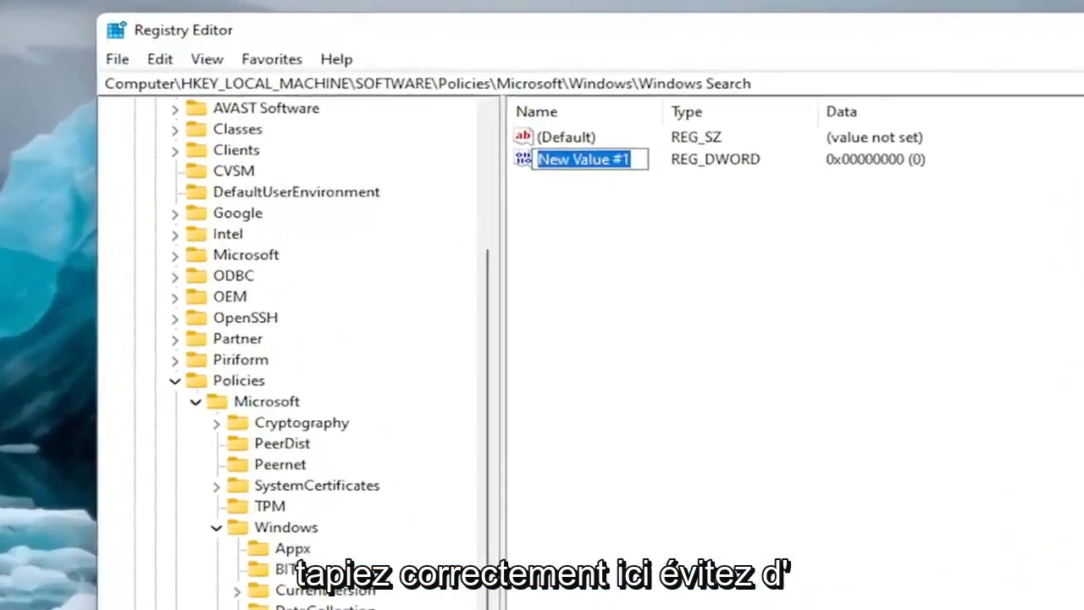
pyautogui.write('Prevent')
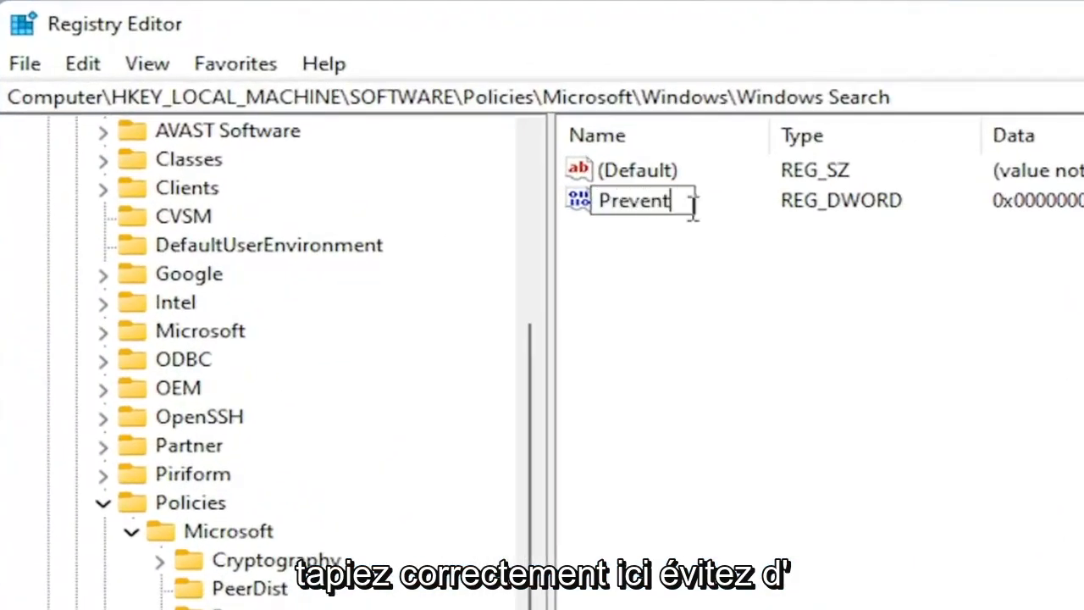
pyautogui.write('UsingAd')
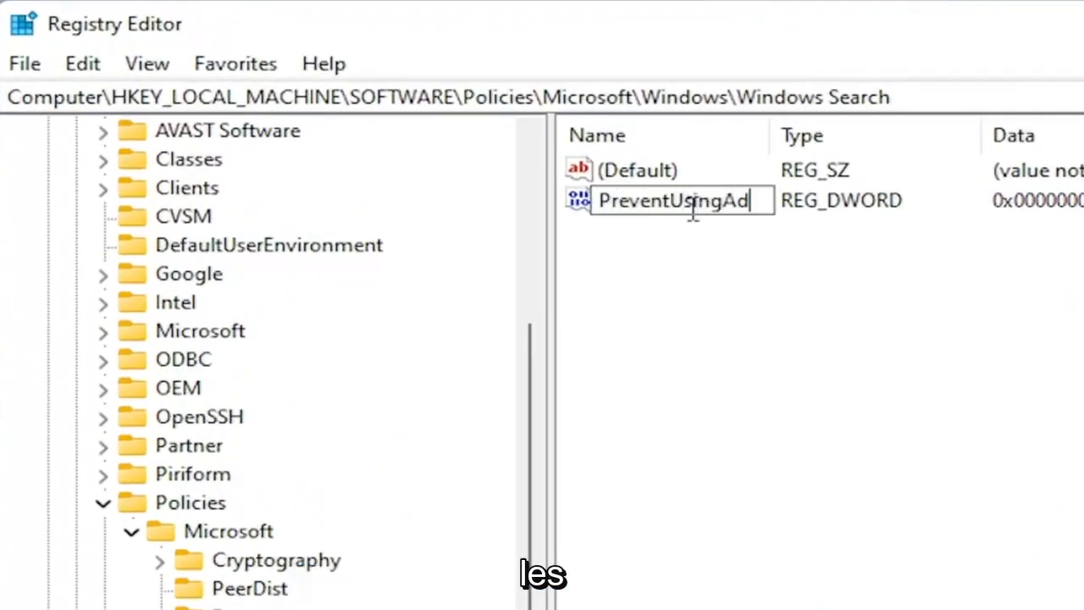
pyautogui.write('vancedInd')
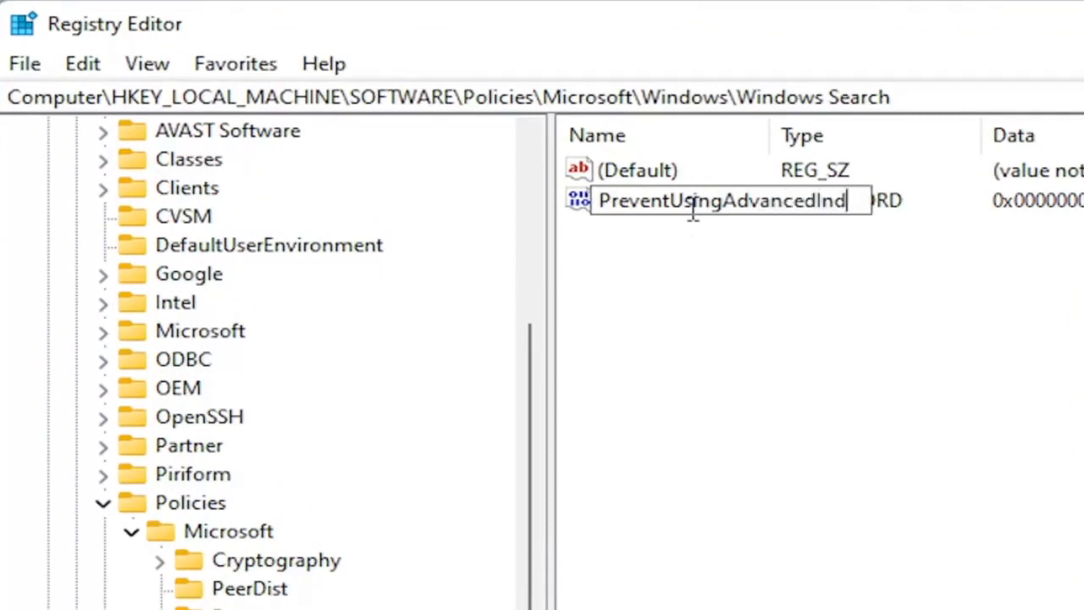
pyautogui.write('exingOptions')
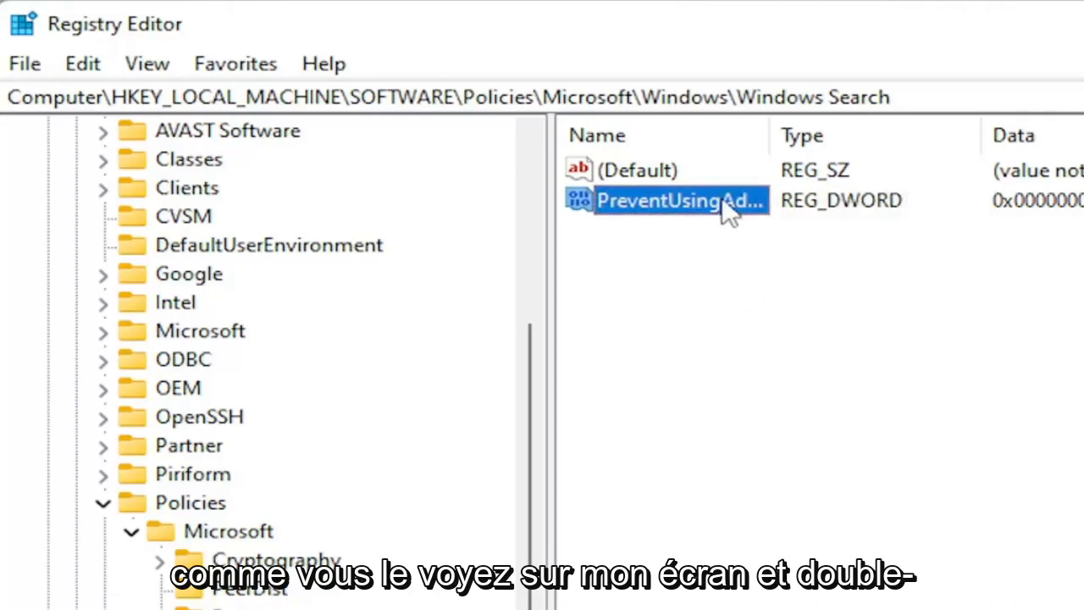
# Set PreventUsingAdvancedIndexingOptions value data to 1 in hexadecimal and confirm
pyautogui.doubleClick(677, 200)
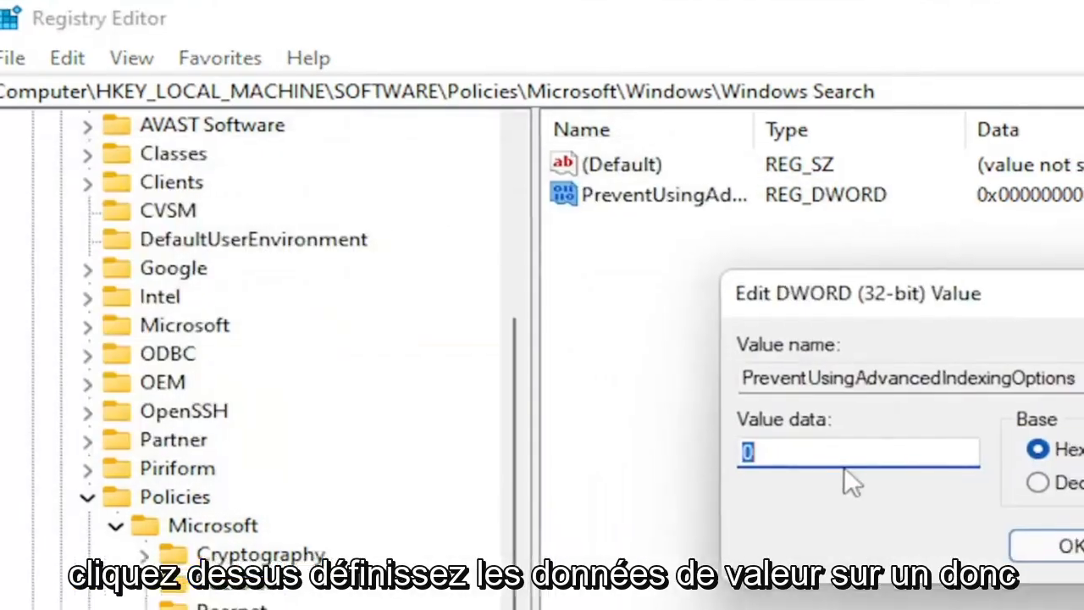
pyautogui.write('1')
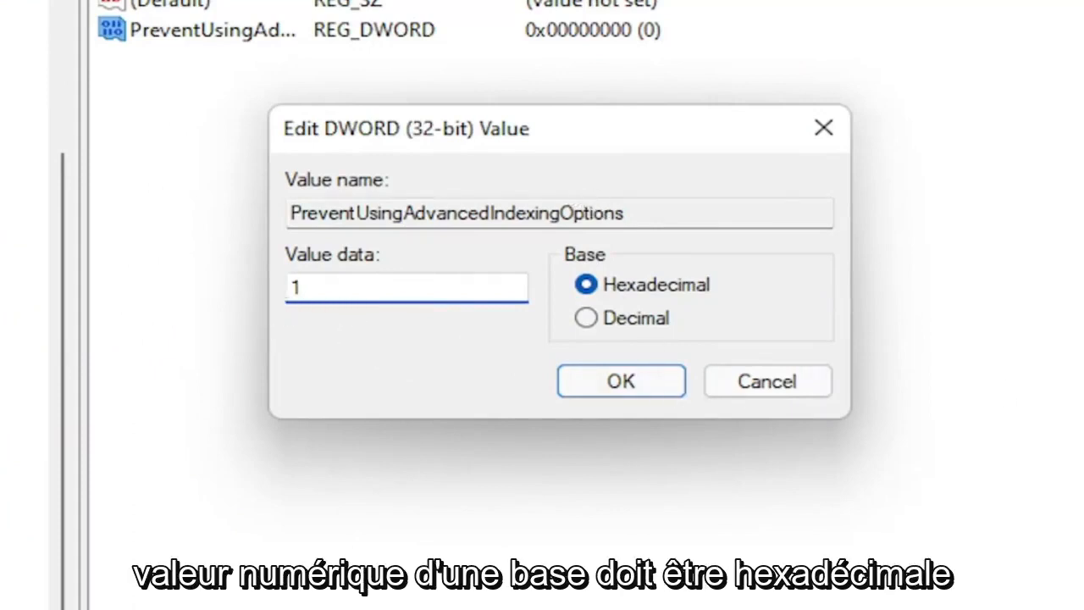
pyautogui.click(621, 382)
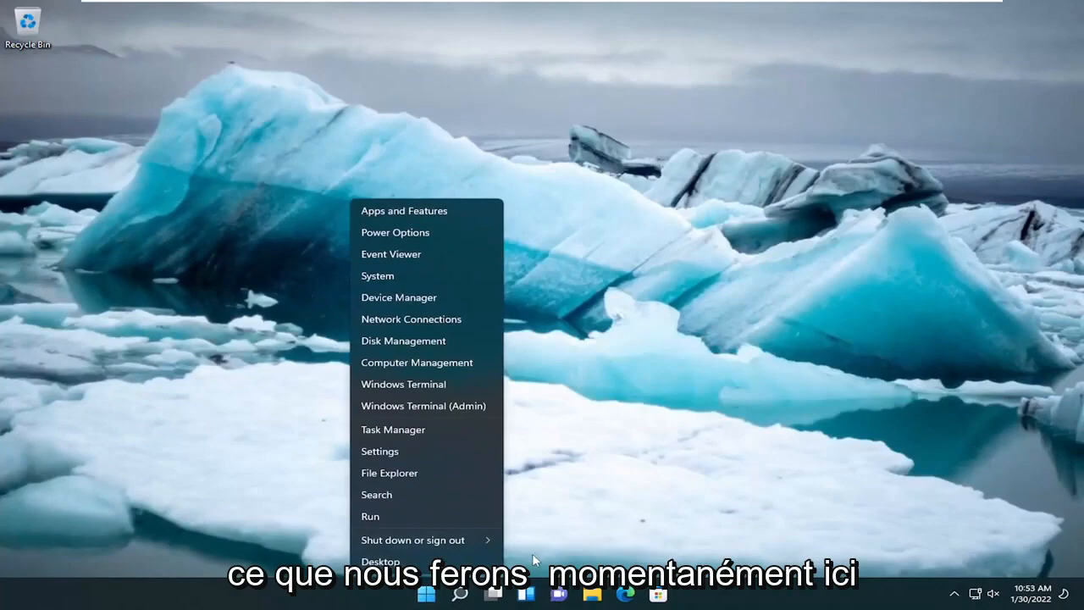
# Restart the PC from the Start menu's shut down options
pyautogui.click(413, 539)
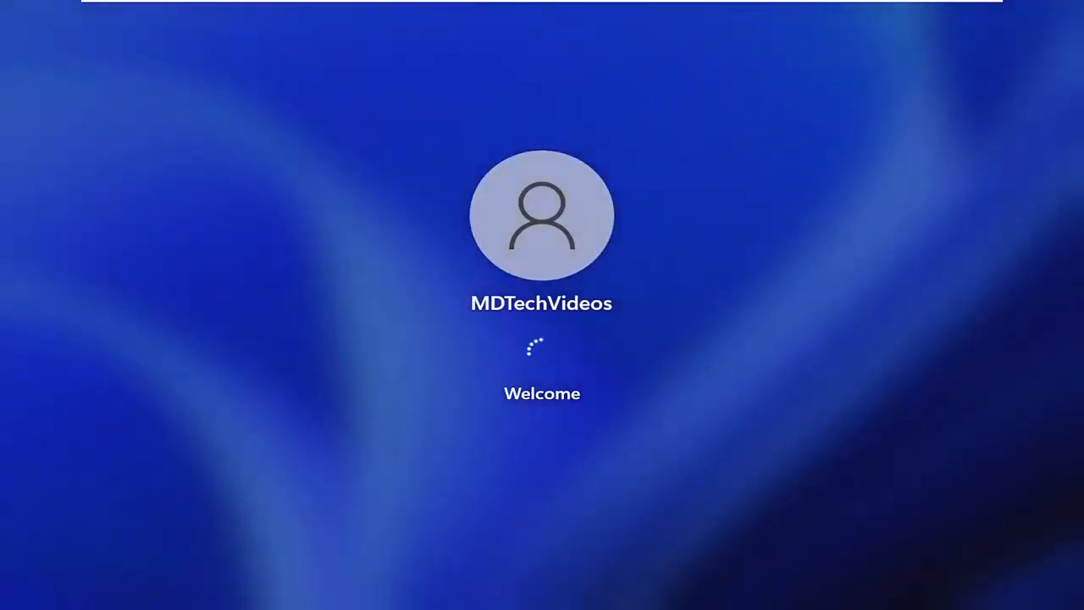